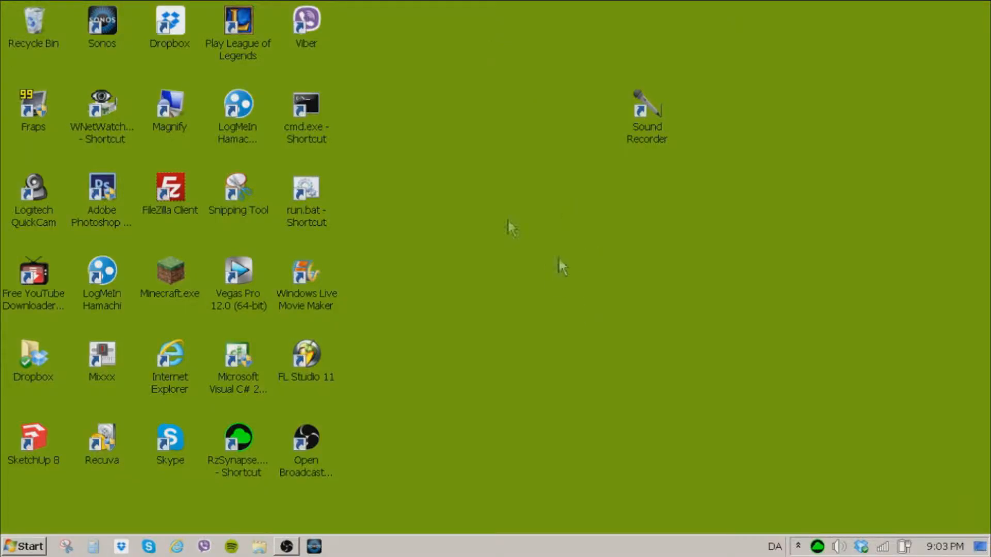
pyautogui.moveTo(622, 293)
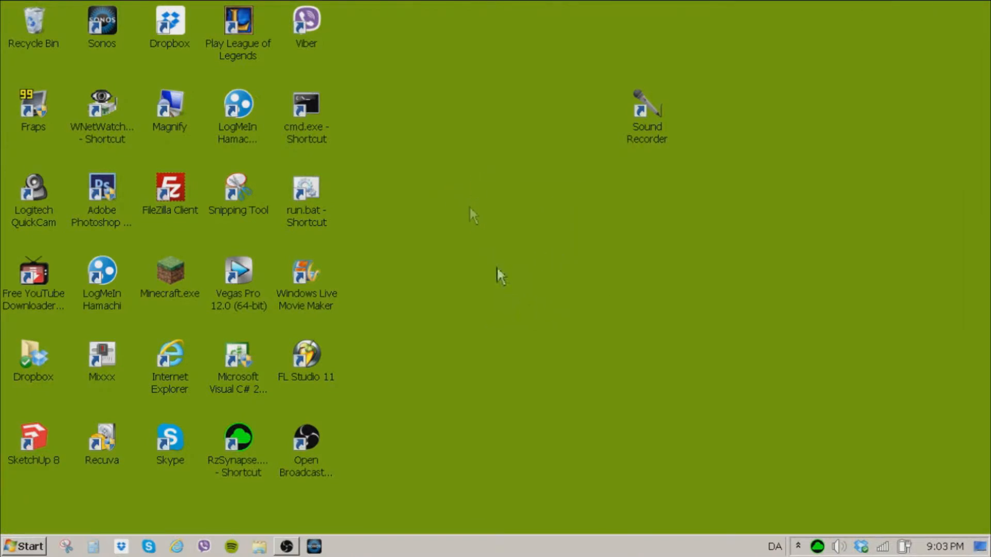
pyautogui.moveTo(556, 257)
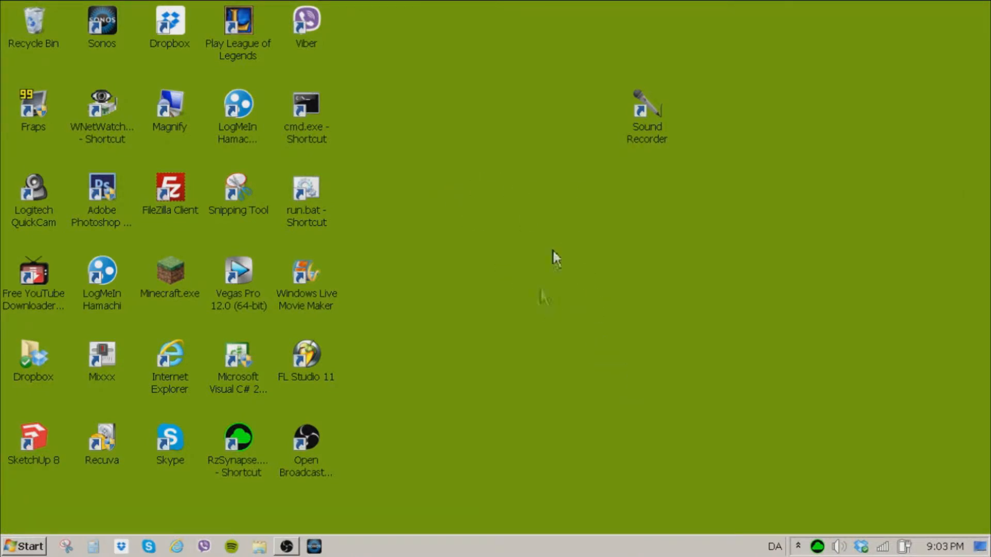
pyautogui.moveTo(684, 231)
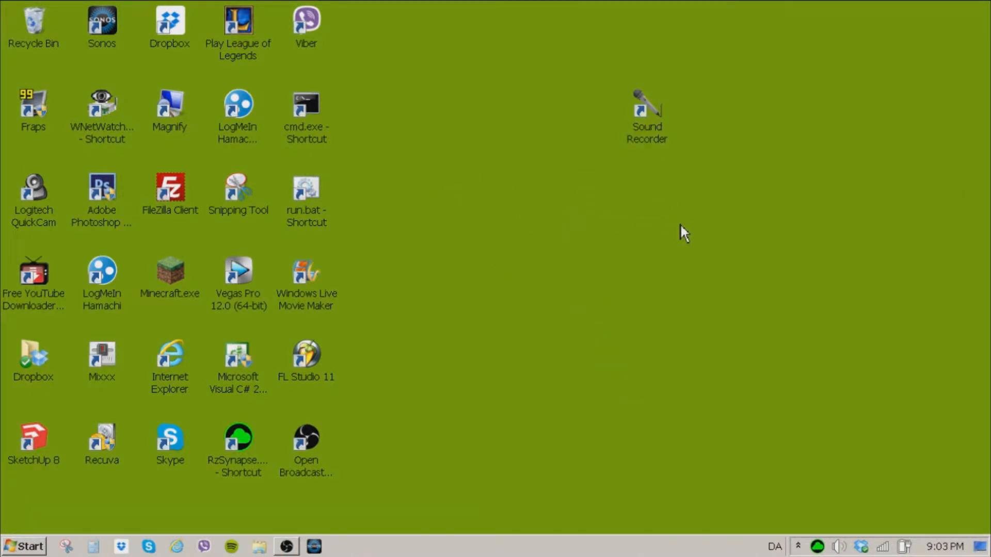
# Search Start for sound recorder, dismiss the Run prompt, and launch Sound Recorder from its desktop shortcut
pyautogui.click(23, 546)
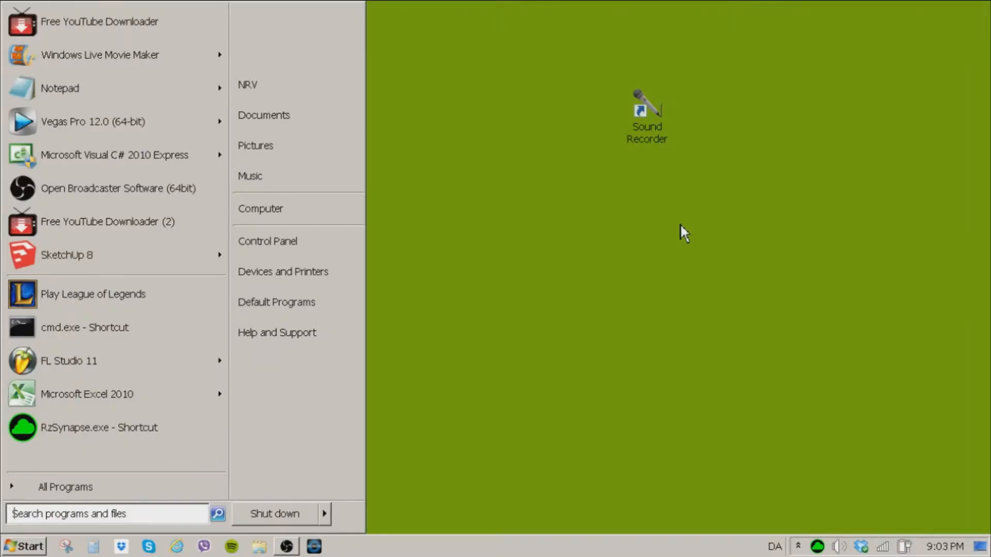
pyautogui.write('sound recpr')
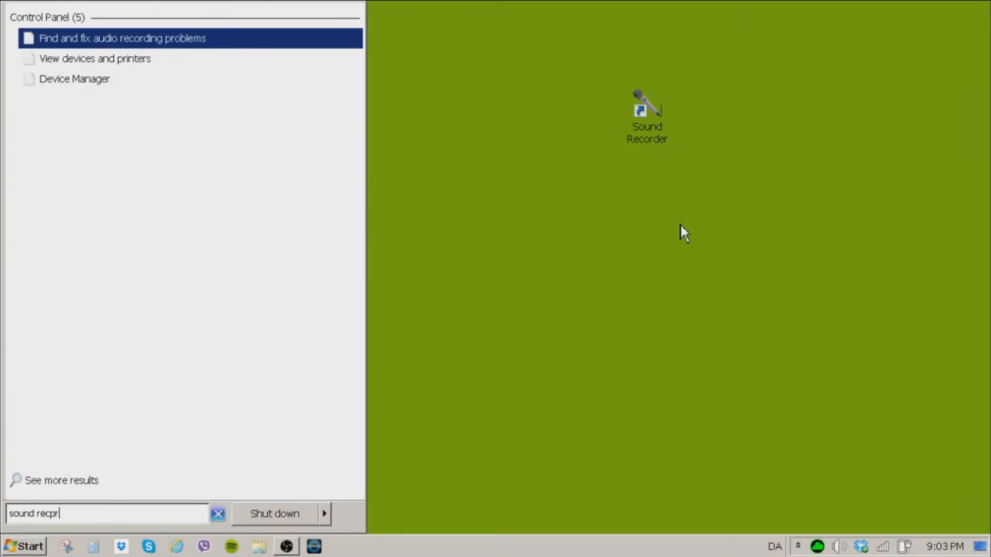
pyautogui.press('backspace')
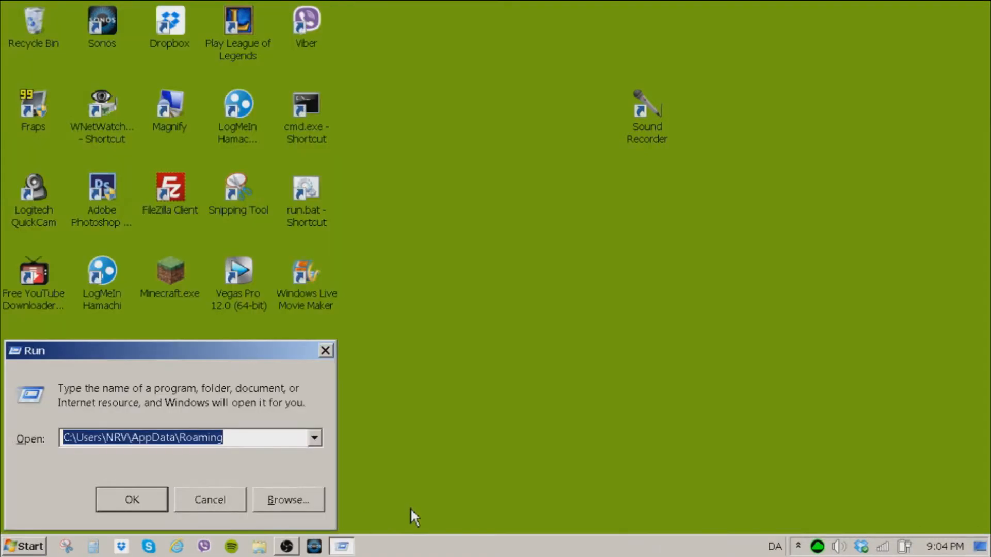
pyautogui.click(130, 499)
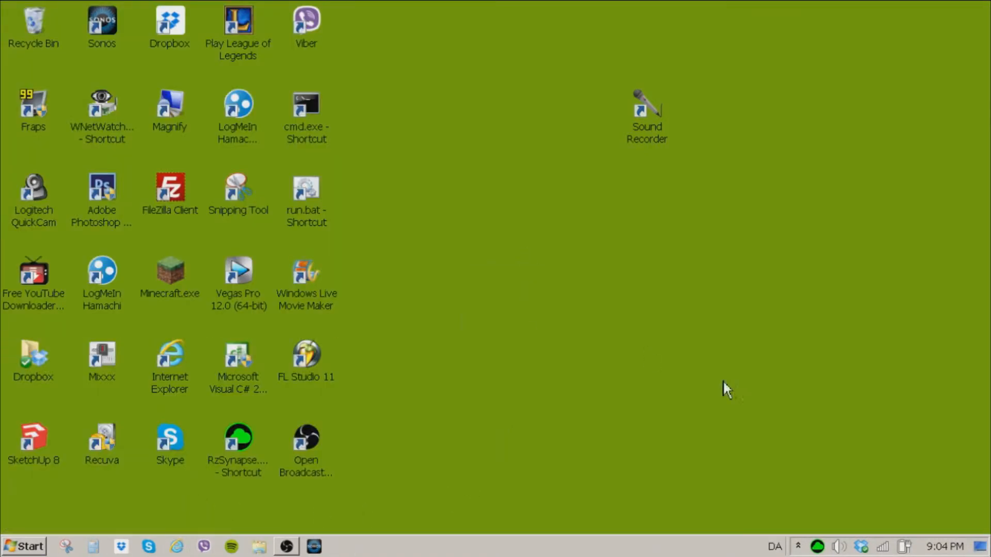
pyautogui.doubleClick(644, 106)
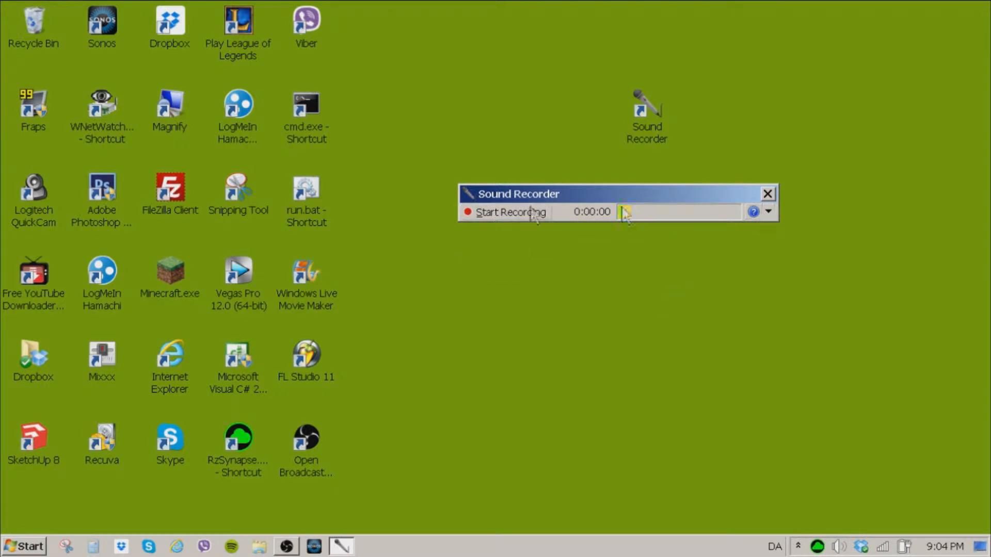
pyautogui.click(510, 211)
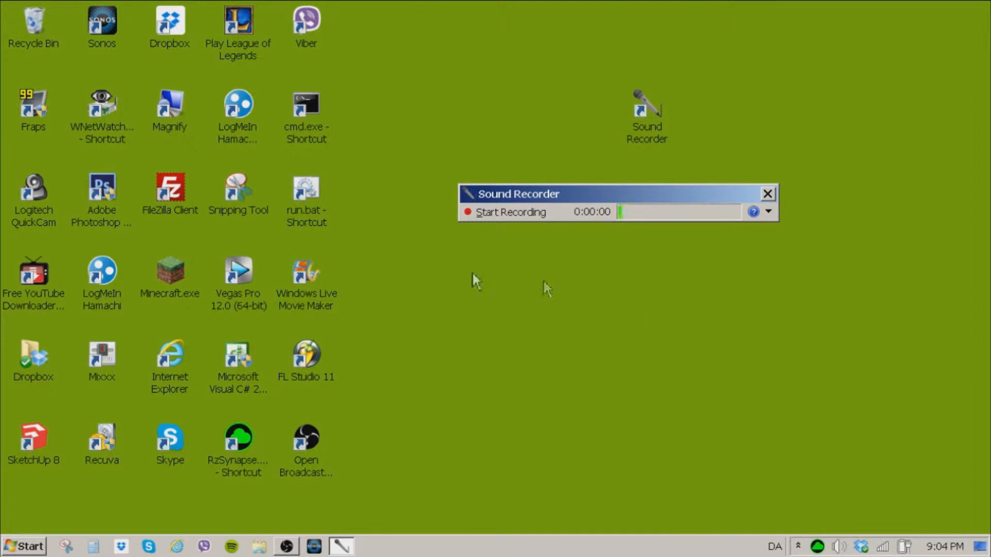
pyautogui.moveTo(76, 496)
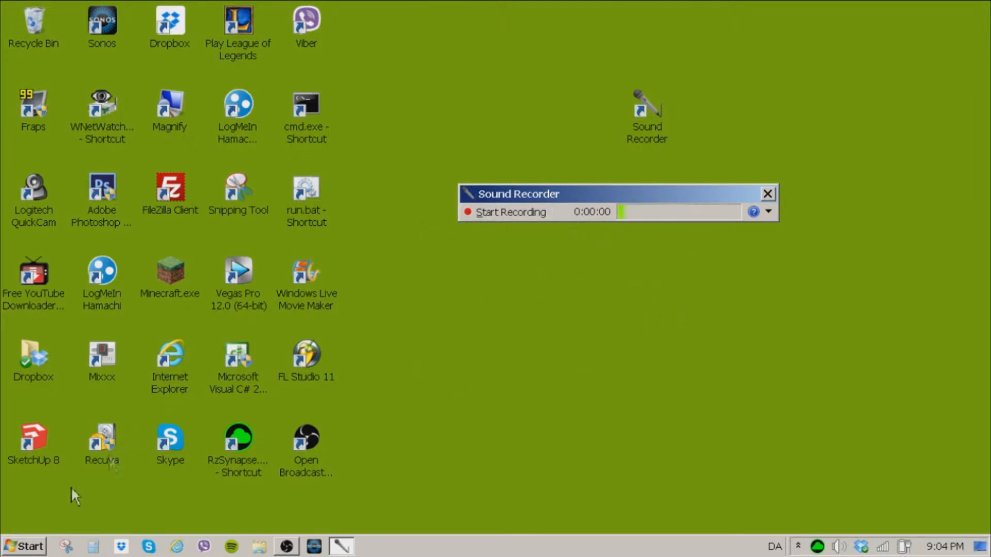
# Open Sound settings, inspect the External Microphone on the Recording tab, and confirm with OK
pyautogui.write('soun')
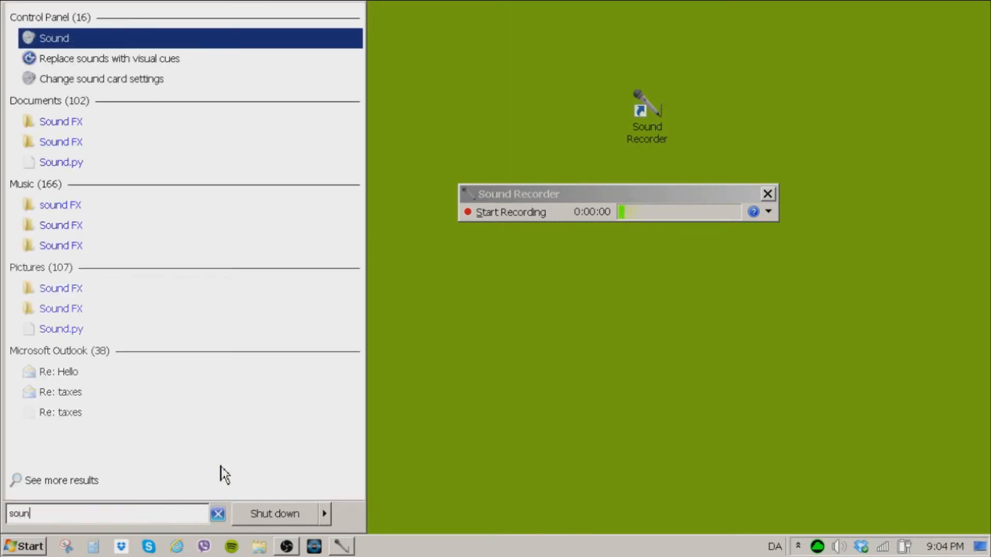
pyautogui.click(54, 38)
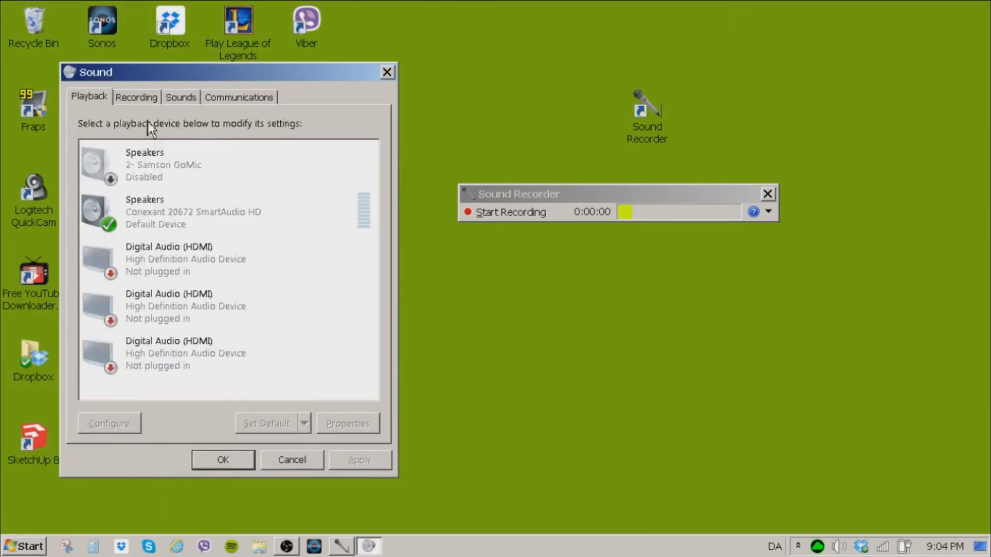
pyautogui.click(135, 97)
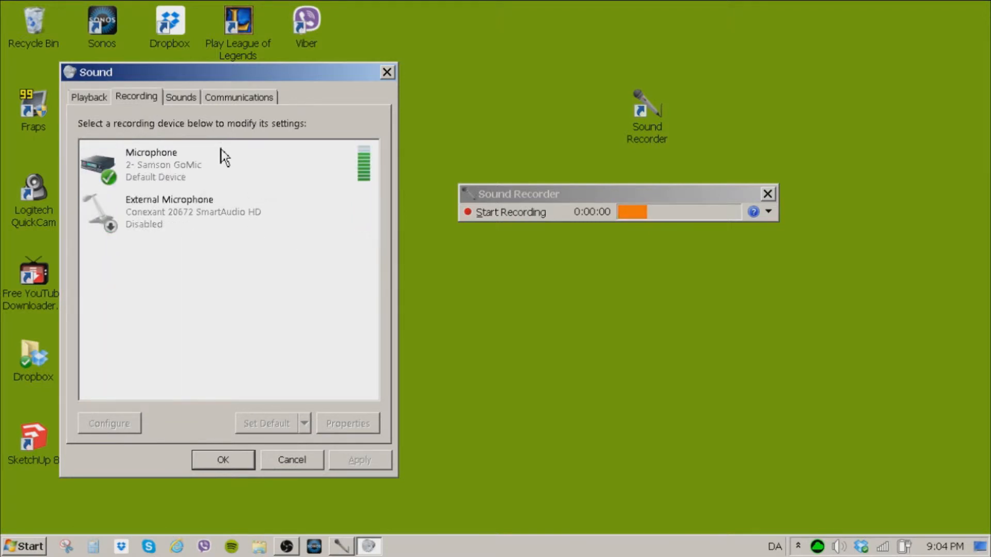
pyautogui.moveTo(183, 347)
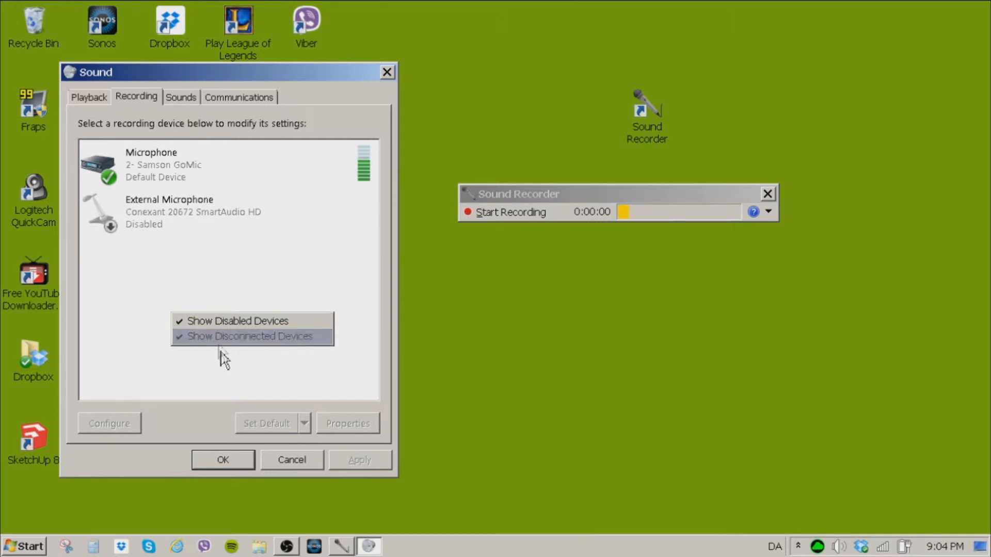
pyautogui.click(250, 335)
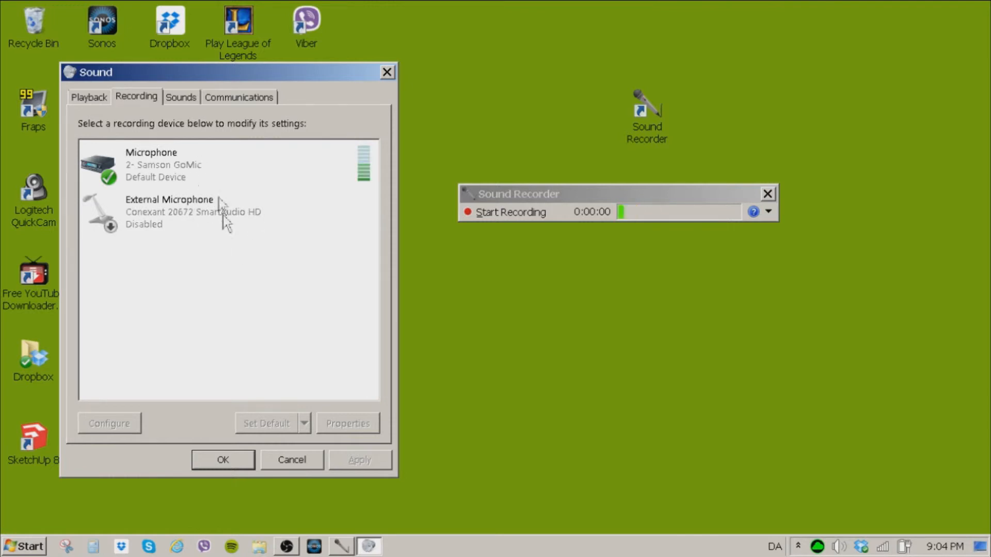
pyautogui.rightClick(158, 164)
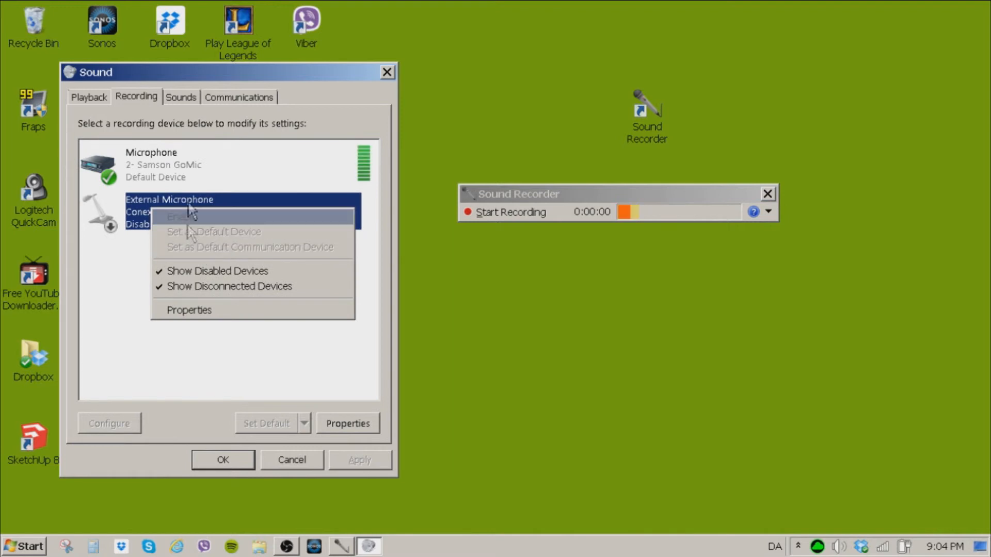
pyautogui.rightClick(151, 164)
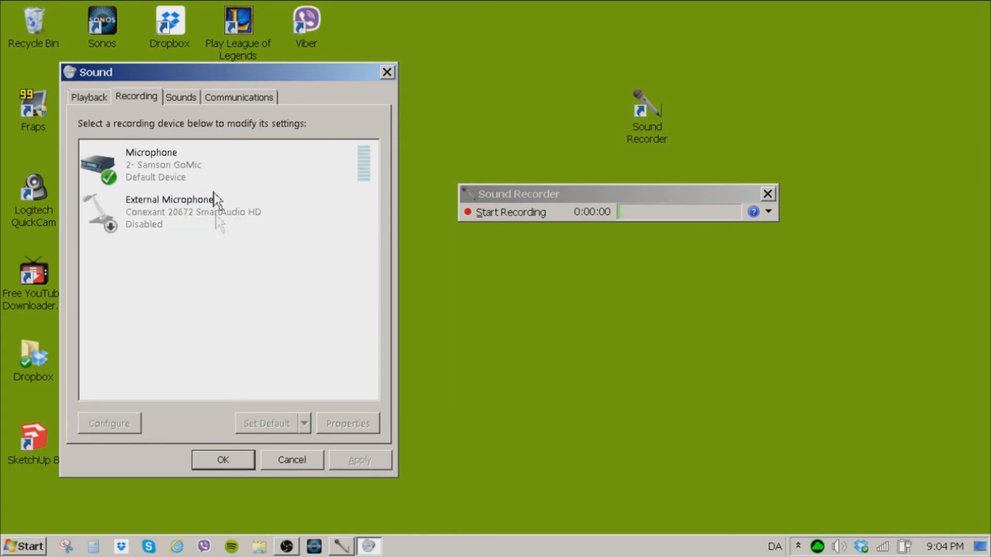
pyautogui.rightClick(168, 212)
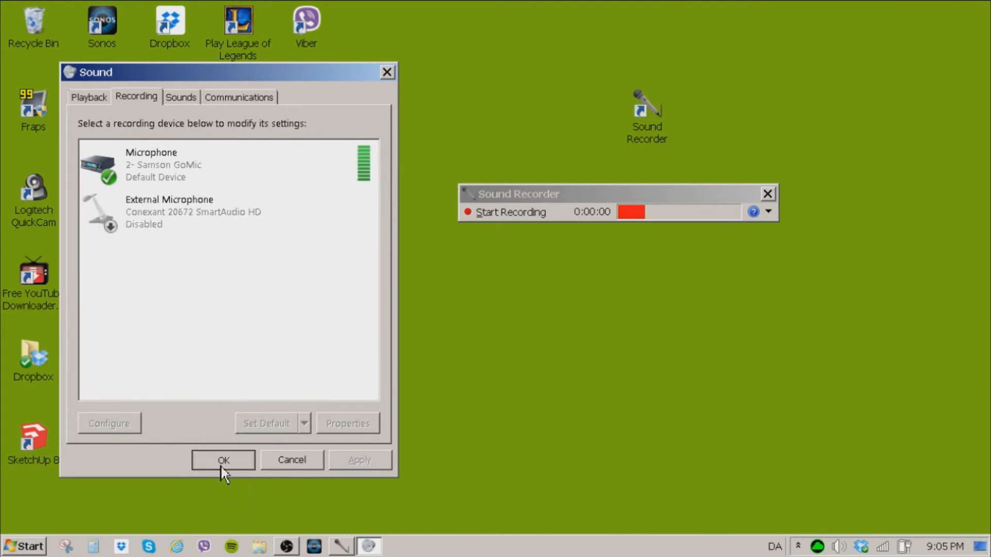
pyautogui.click(223, 460)
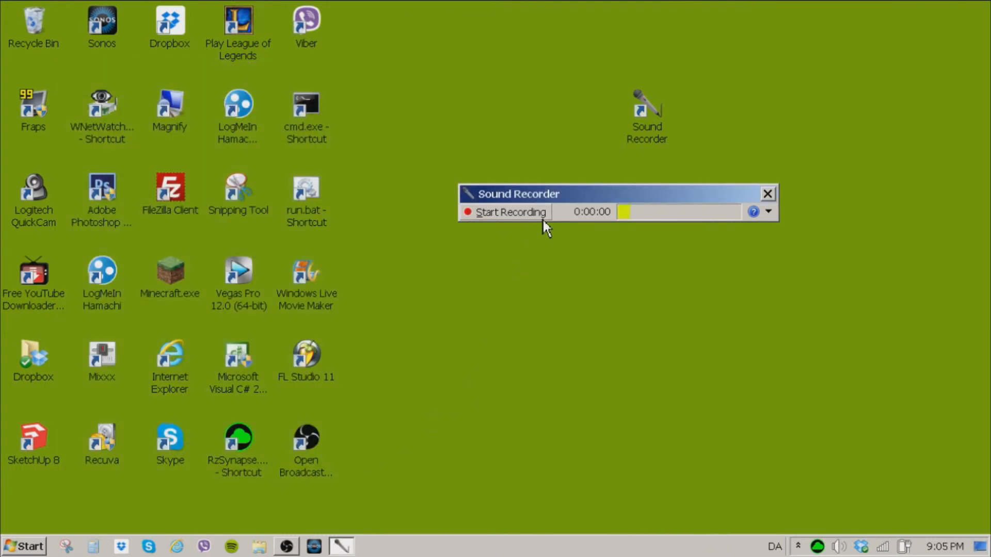
# Stop the recording and save it to the desktop as 'My recording'
pyautogui.click(510, 212)
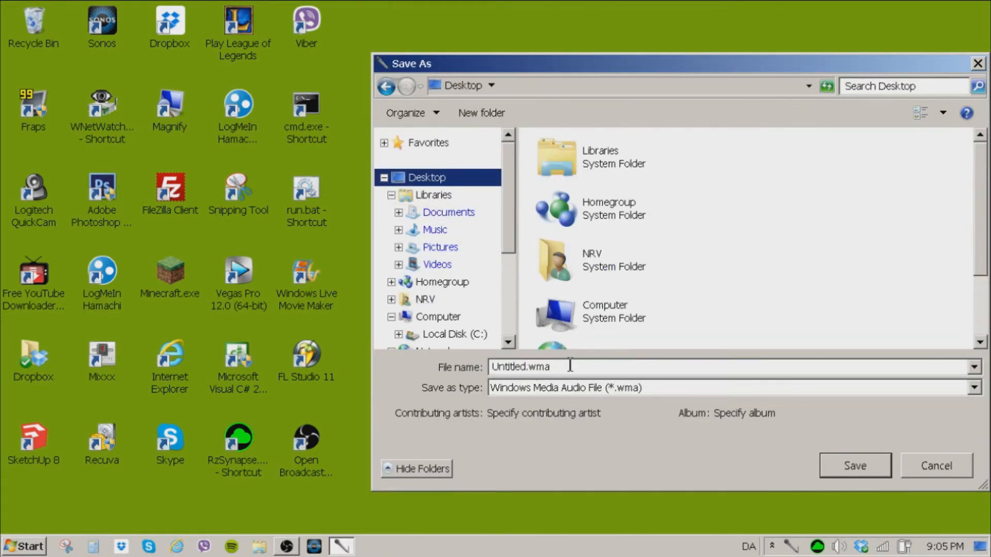
pyautogui.write('My recording')
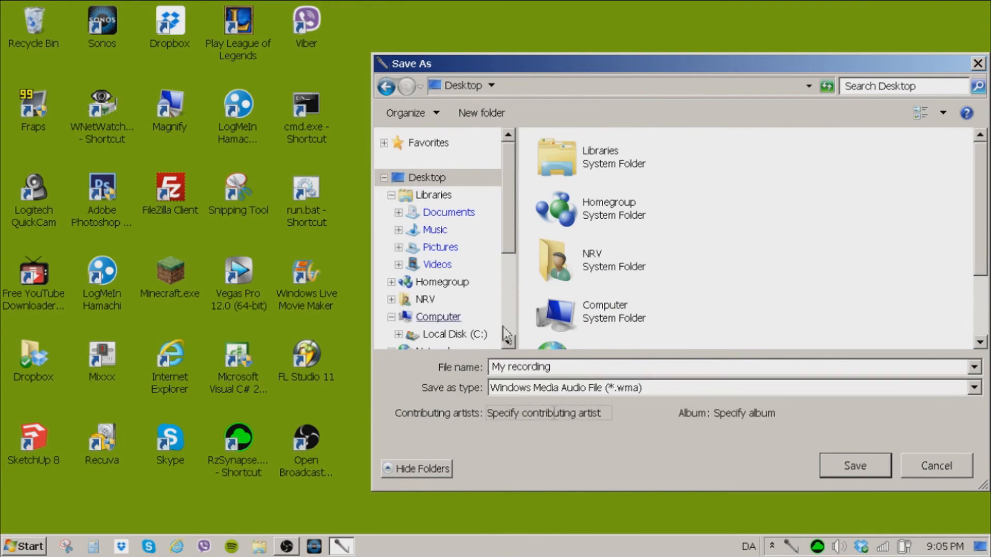
pyautogui.click(853, 465)
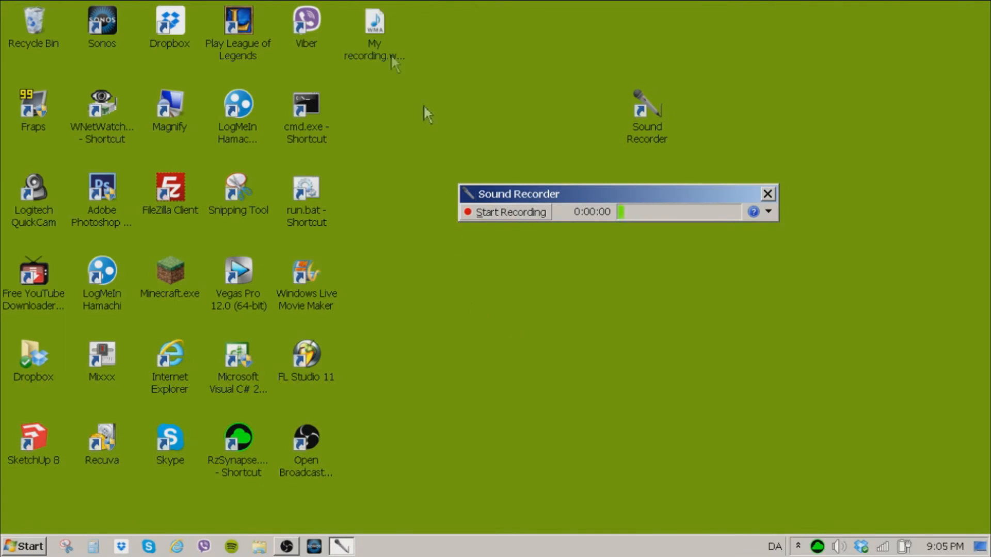
# Play My recording.wma in Windows Media Player, then close the player
pyautogui.doubleClick(374, 25)
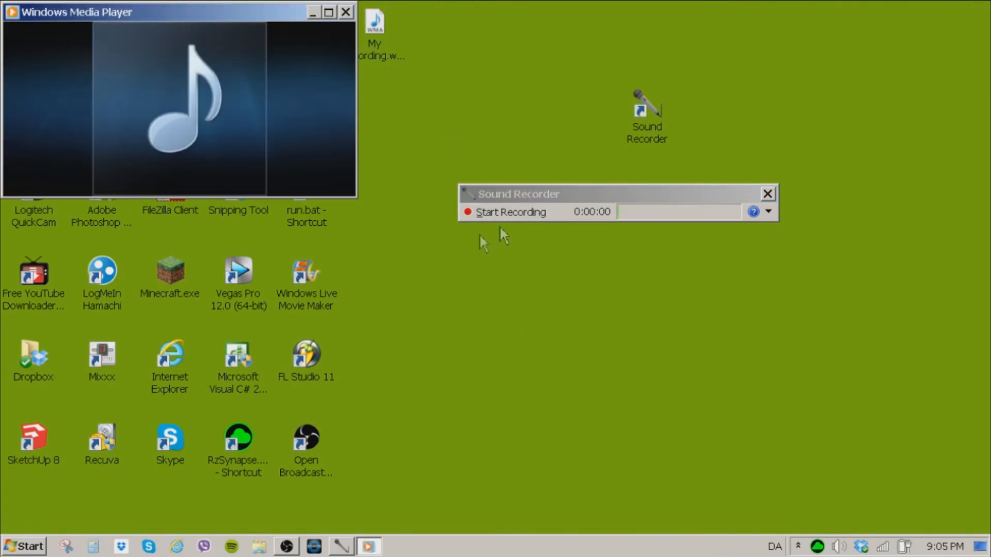
pyautogui.moveTo(256, 228)
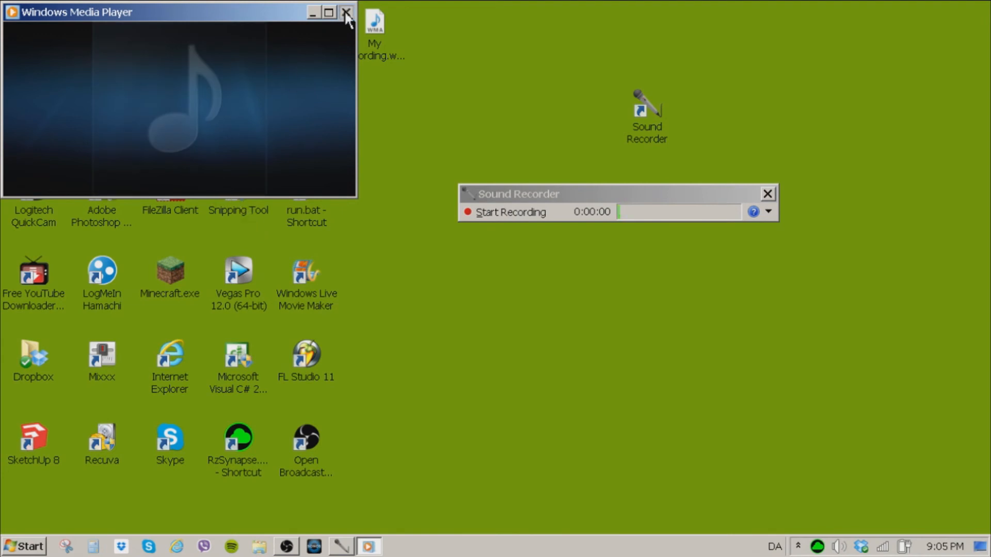
pyautogui.click(346, 11)
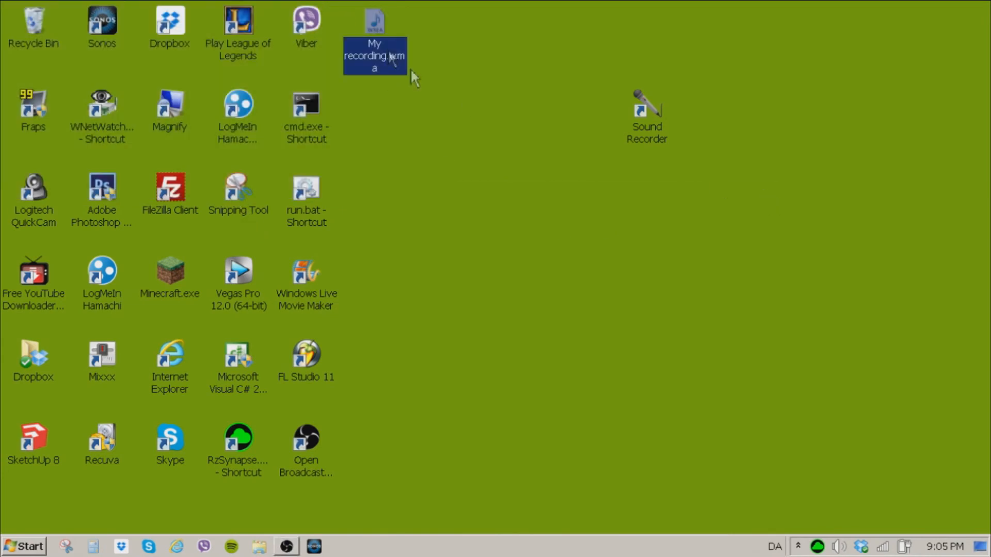